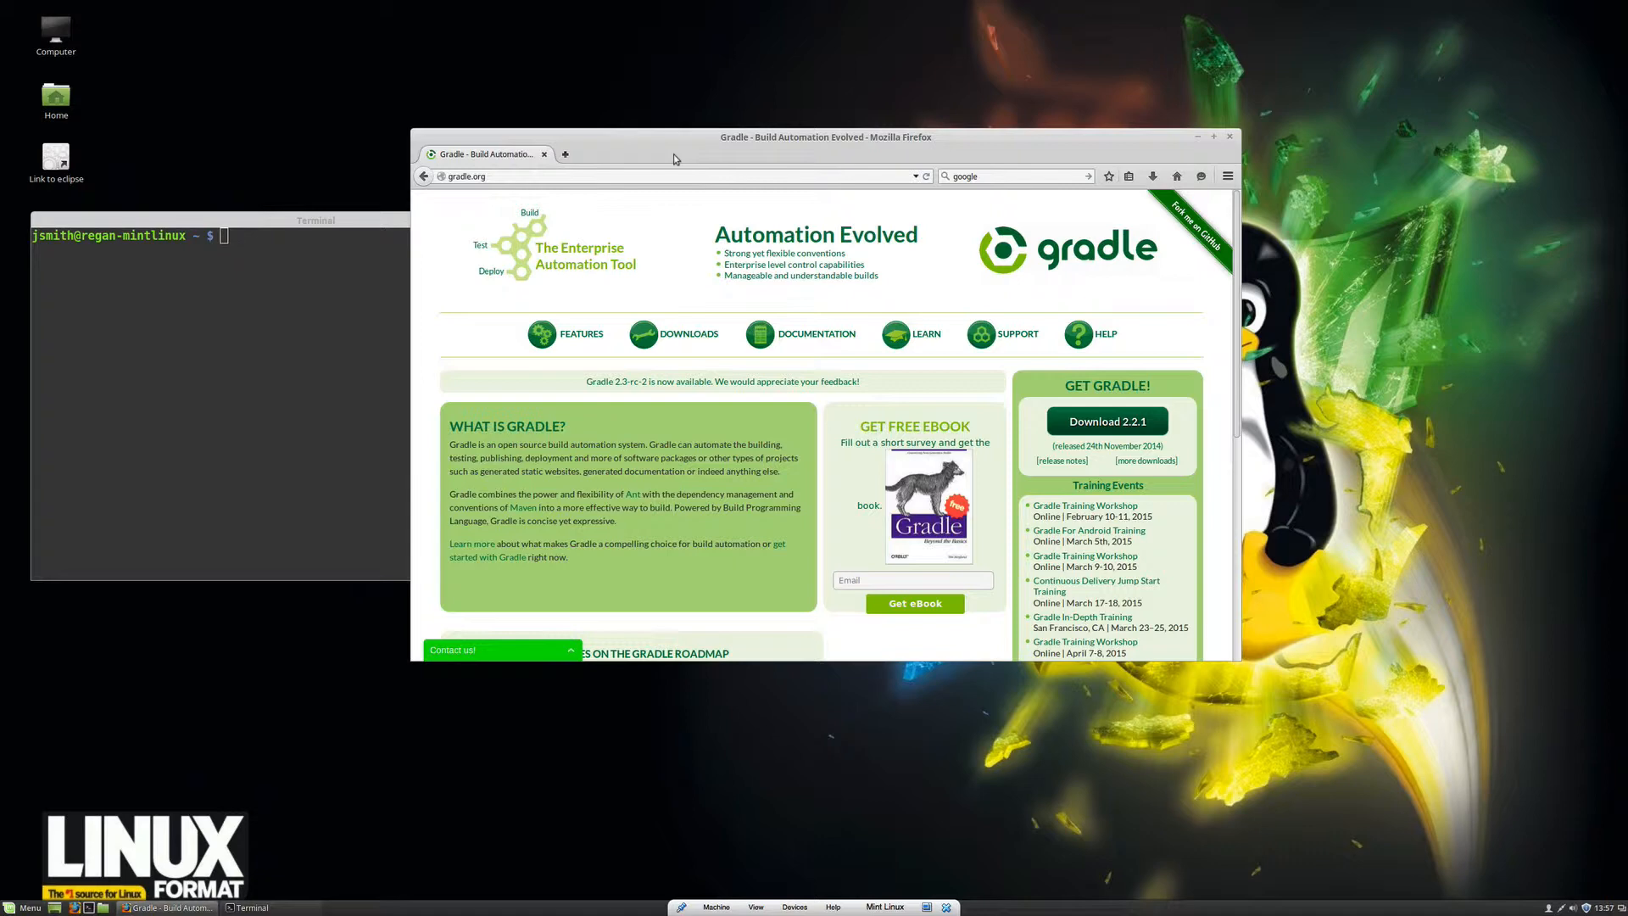
{"action": "mouse_move", "coordinate": [482, 190]}
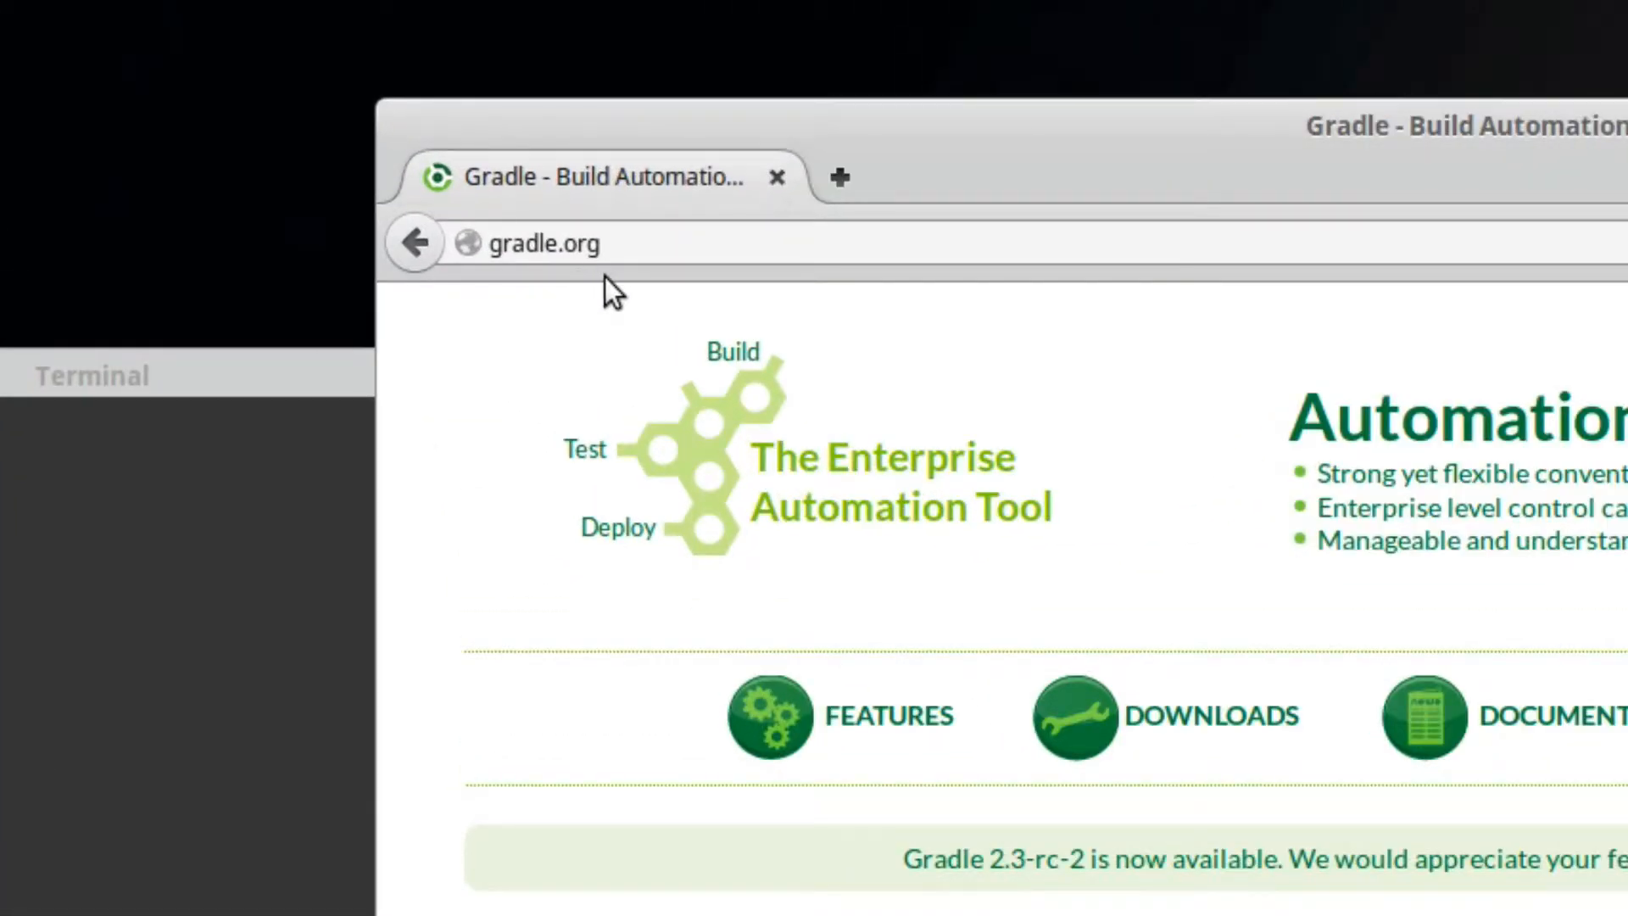
- Download the Gradle 2.2.1 zip from gradle.org, saving the file to disk
{"action": "scroll", "scroll_direction": "down", "scroll_amount": 3}
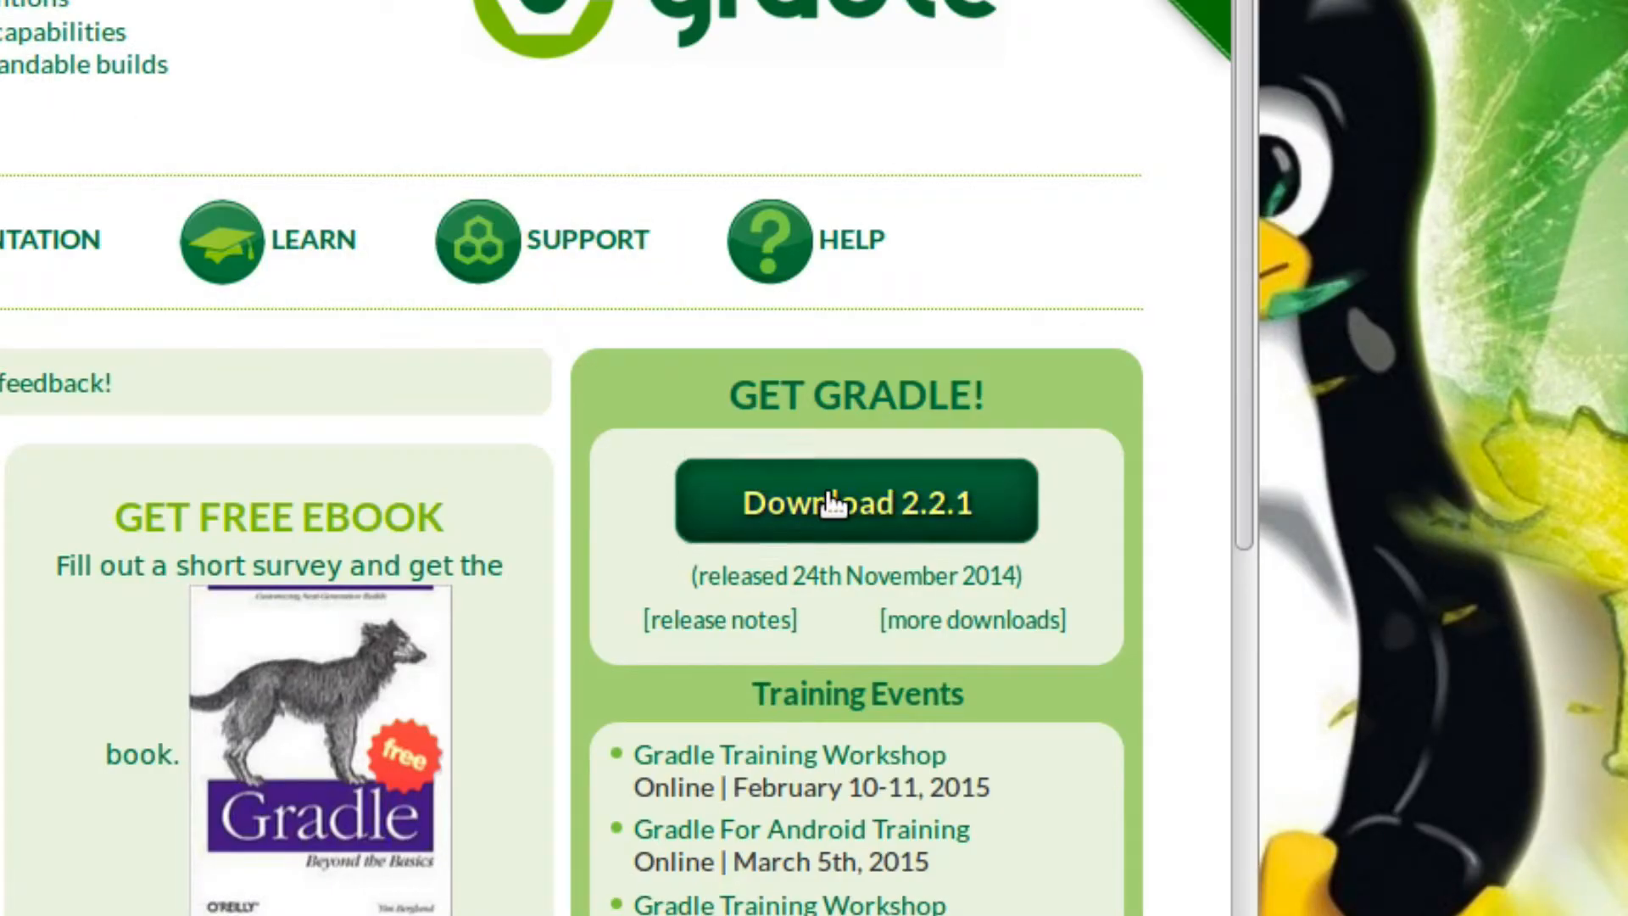
{"action": "left_click", "coordinate": [855, 501]}
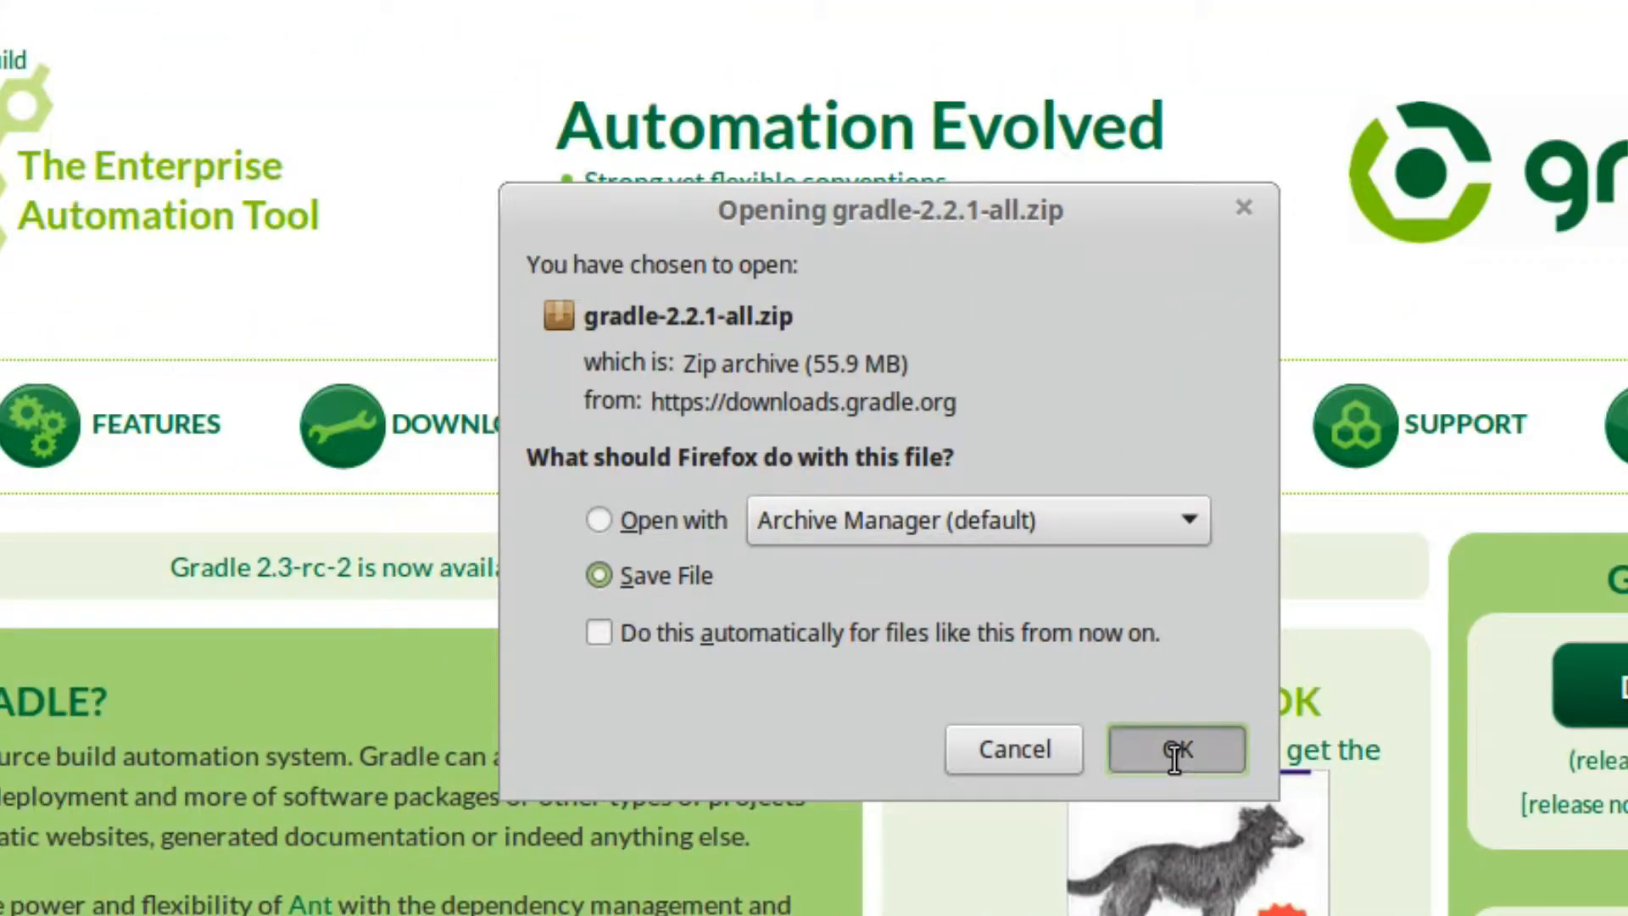
{"action": "left_click", "coordinate": [1174, 749]}
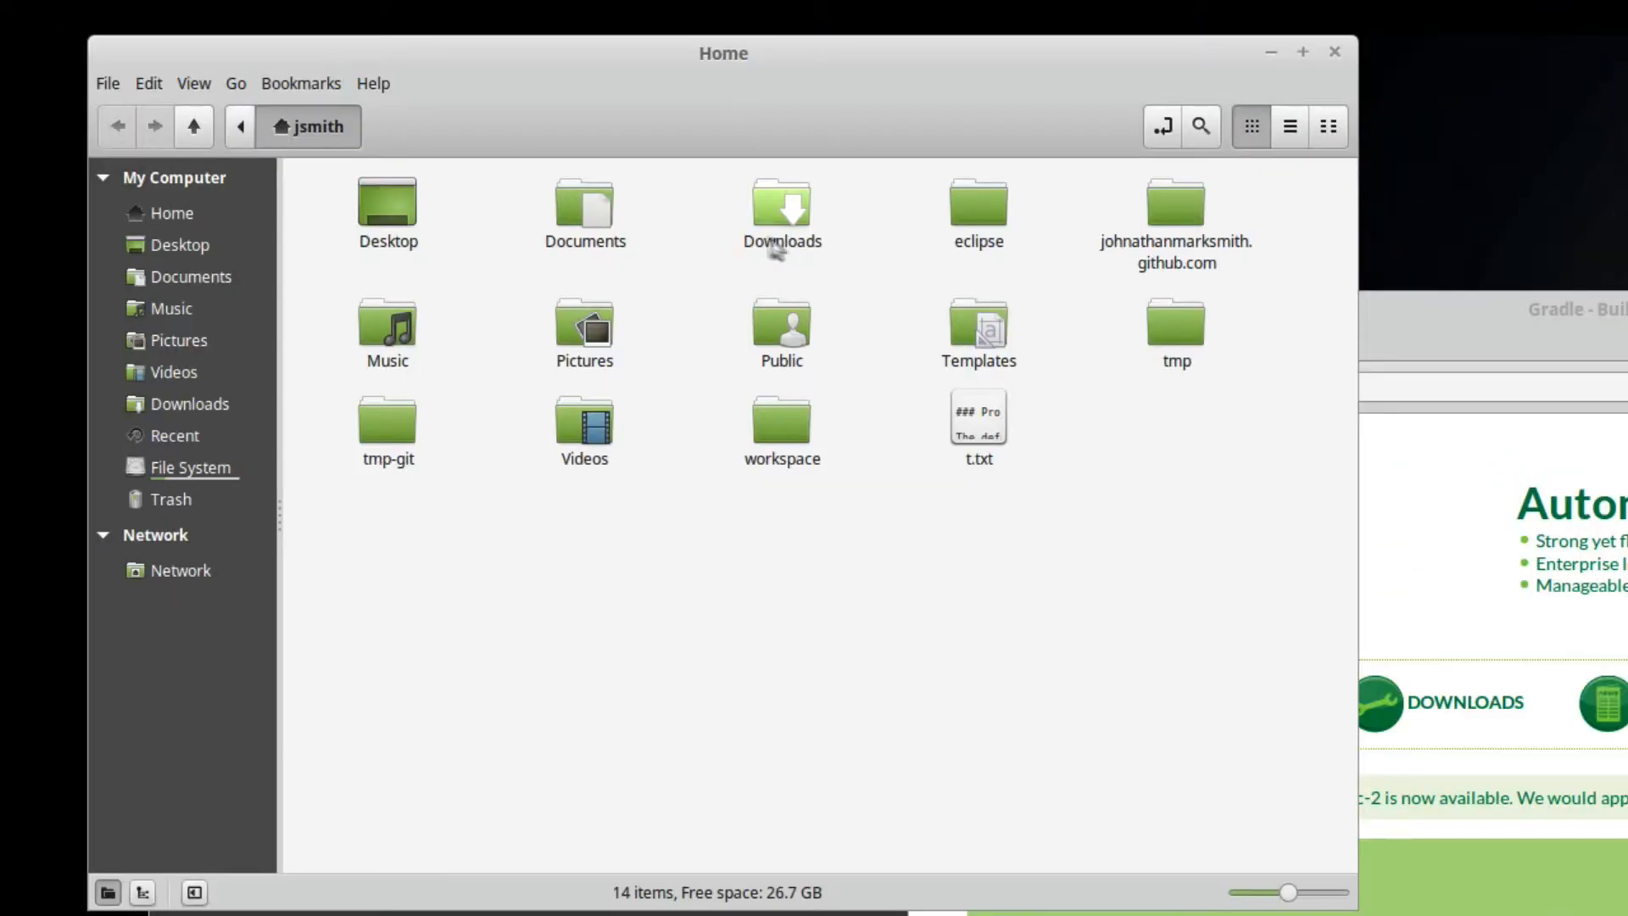
- Open Downloads and launch gradle-2.2.1-all.zip in the archive manager
{"action": "left_click", "coordinate": [781, 204]}
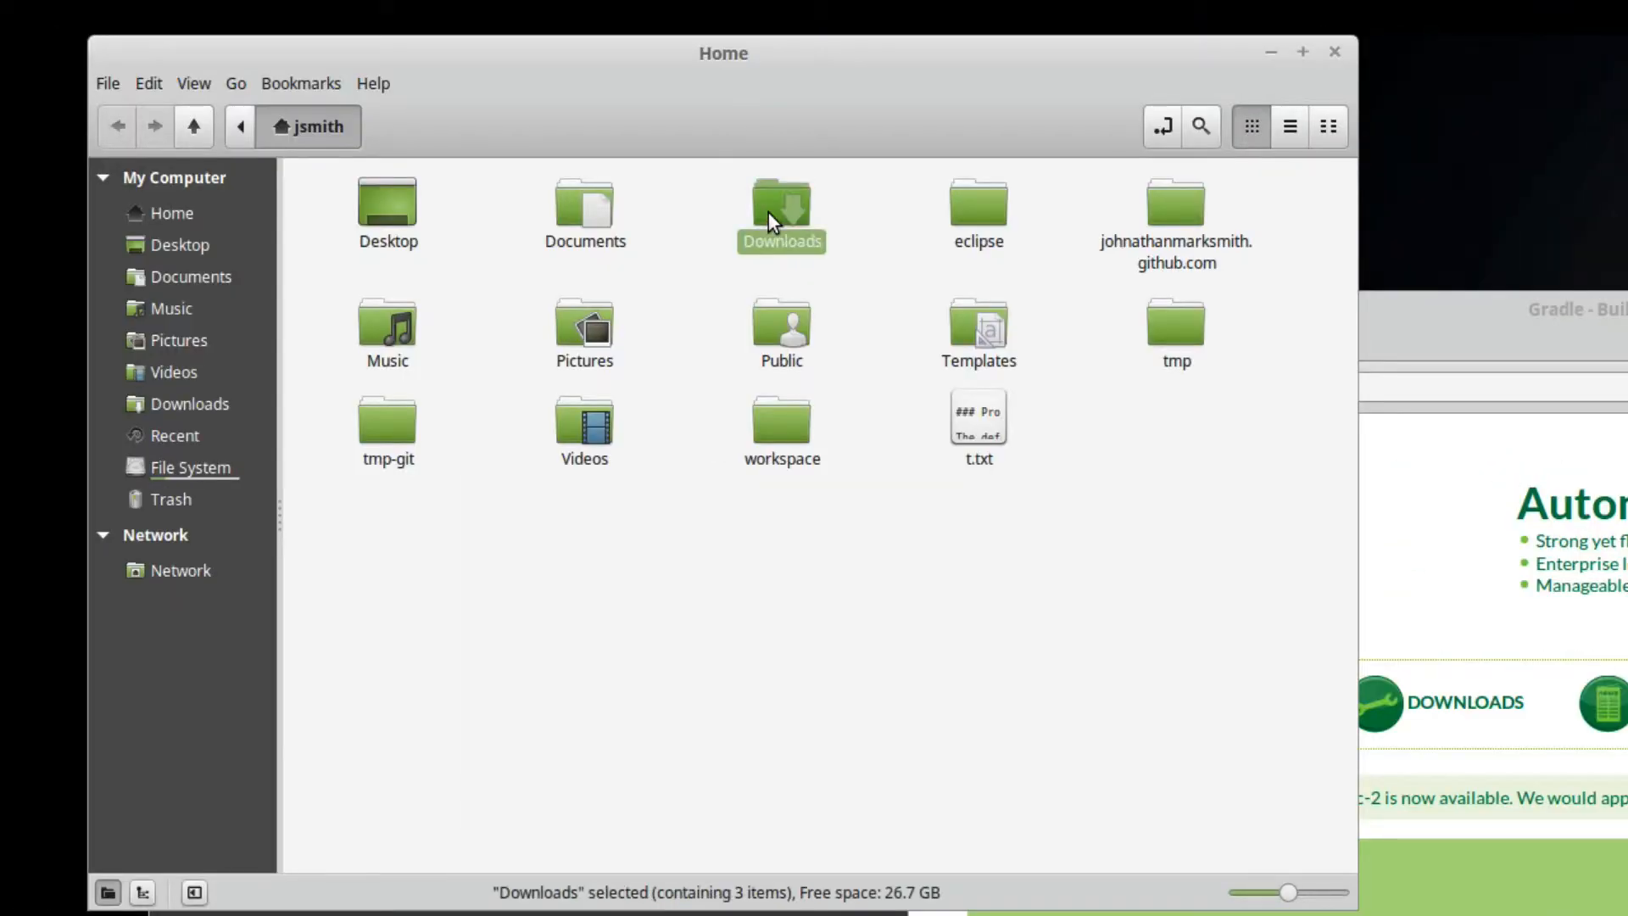
{"action": "double_click", "coordinate": [781, 202]}
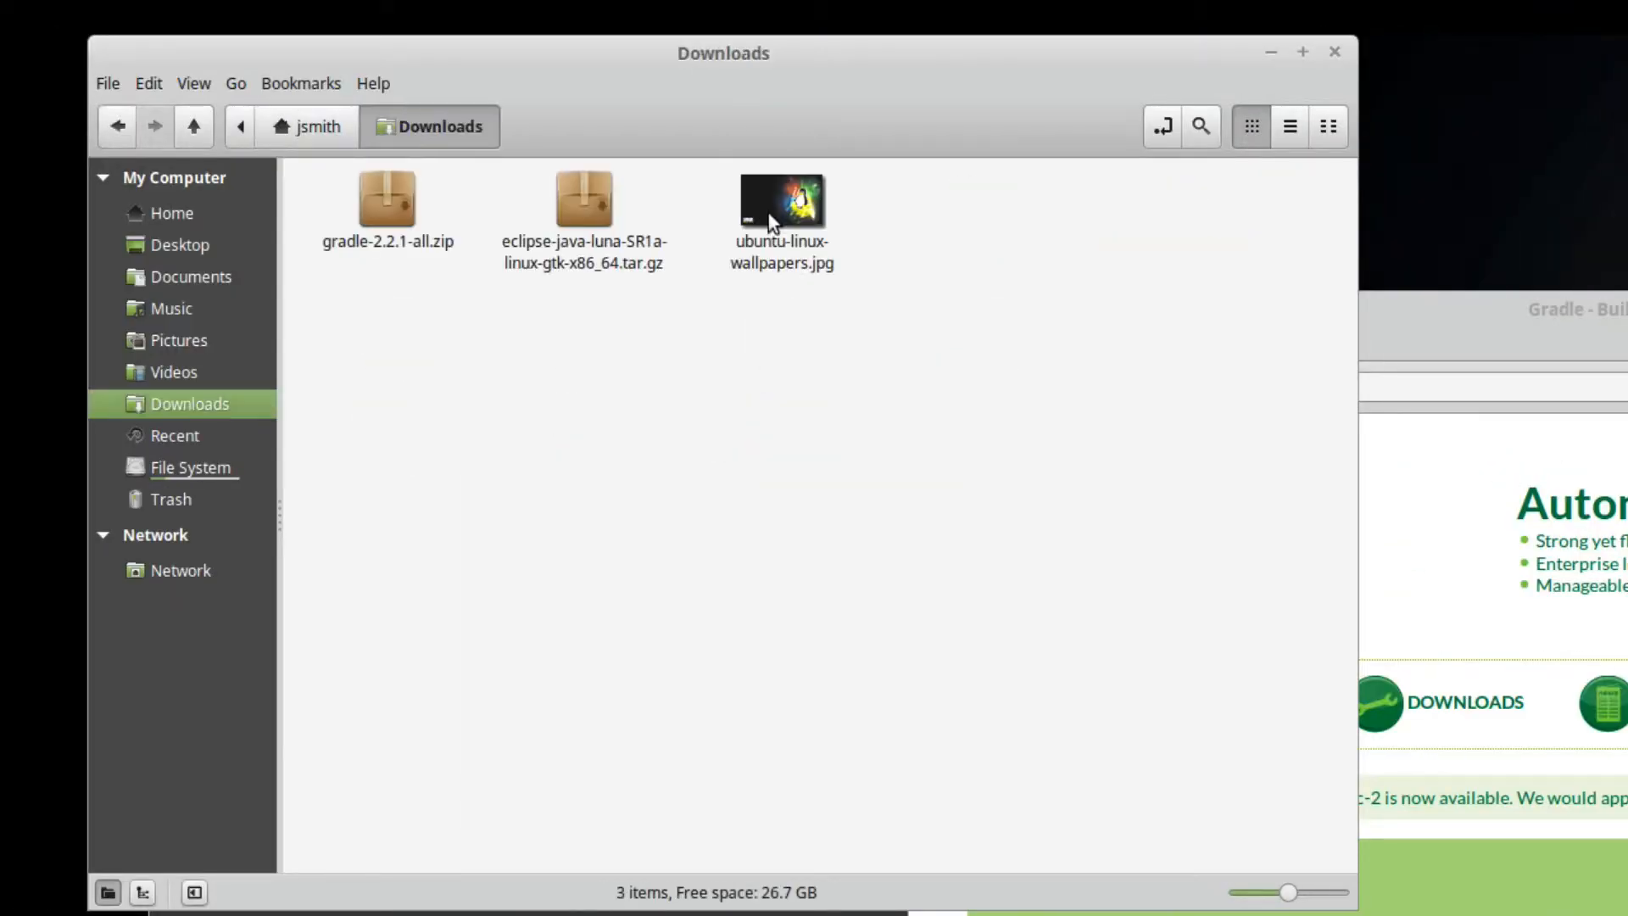
{"action": "left_click", "coordinate": [387, 199]}
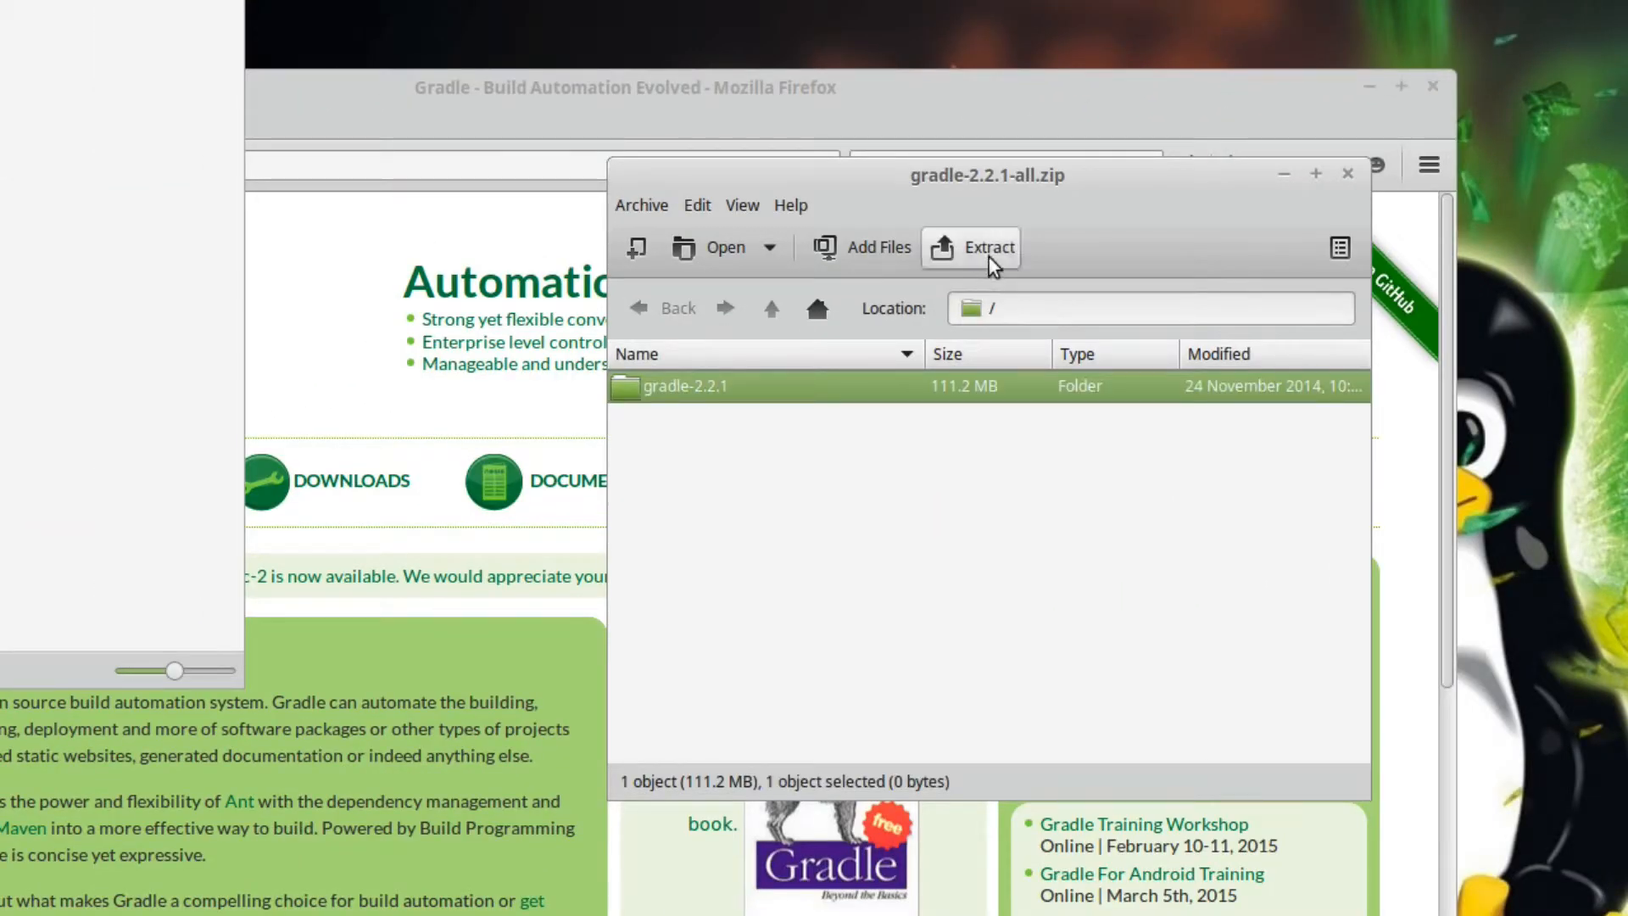
- Extract the gradle-2.2.1 folder to Home and dismiss the completion message
{"action": "left_click", "coordinate": [973, 246]}
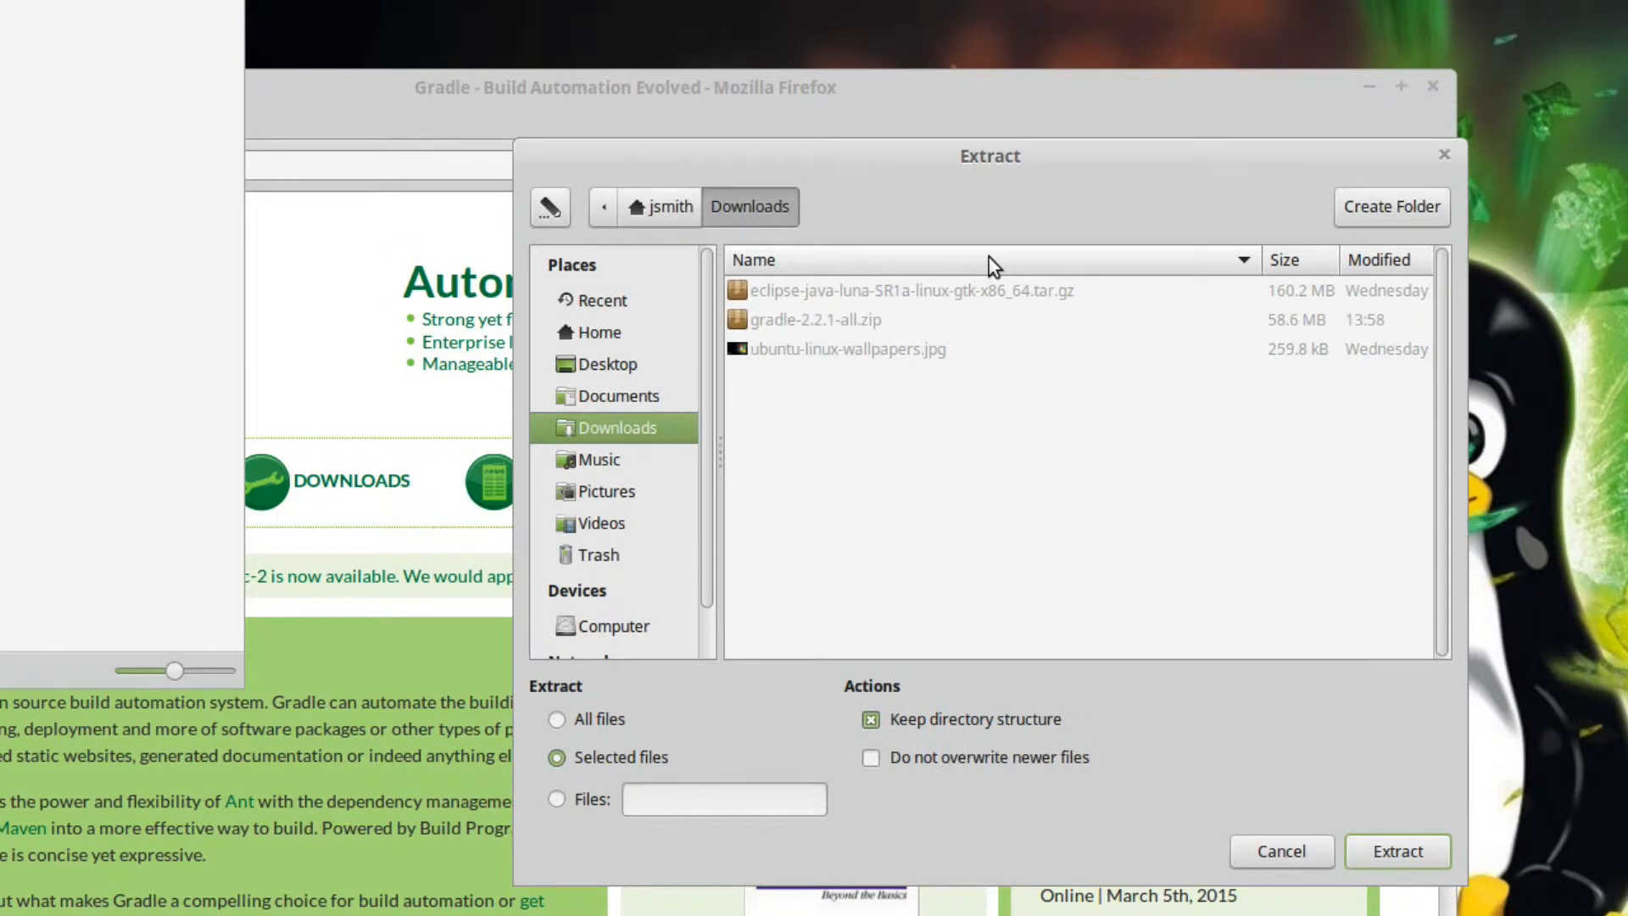
{"action": "left_click", "coordinate": [600, 332]}
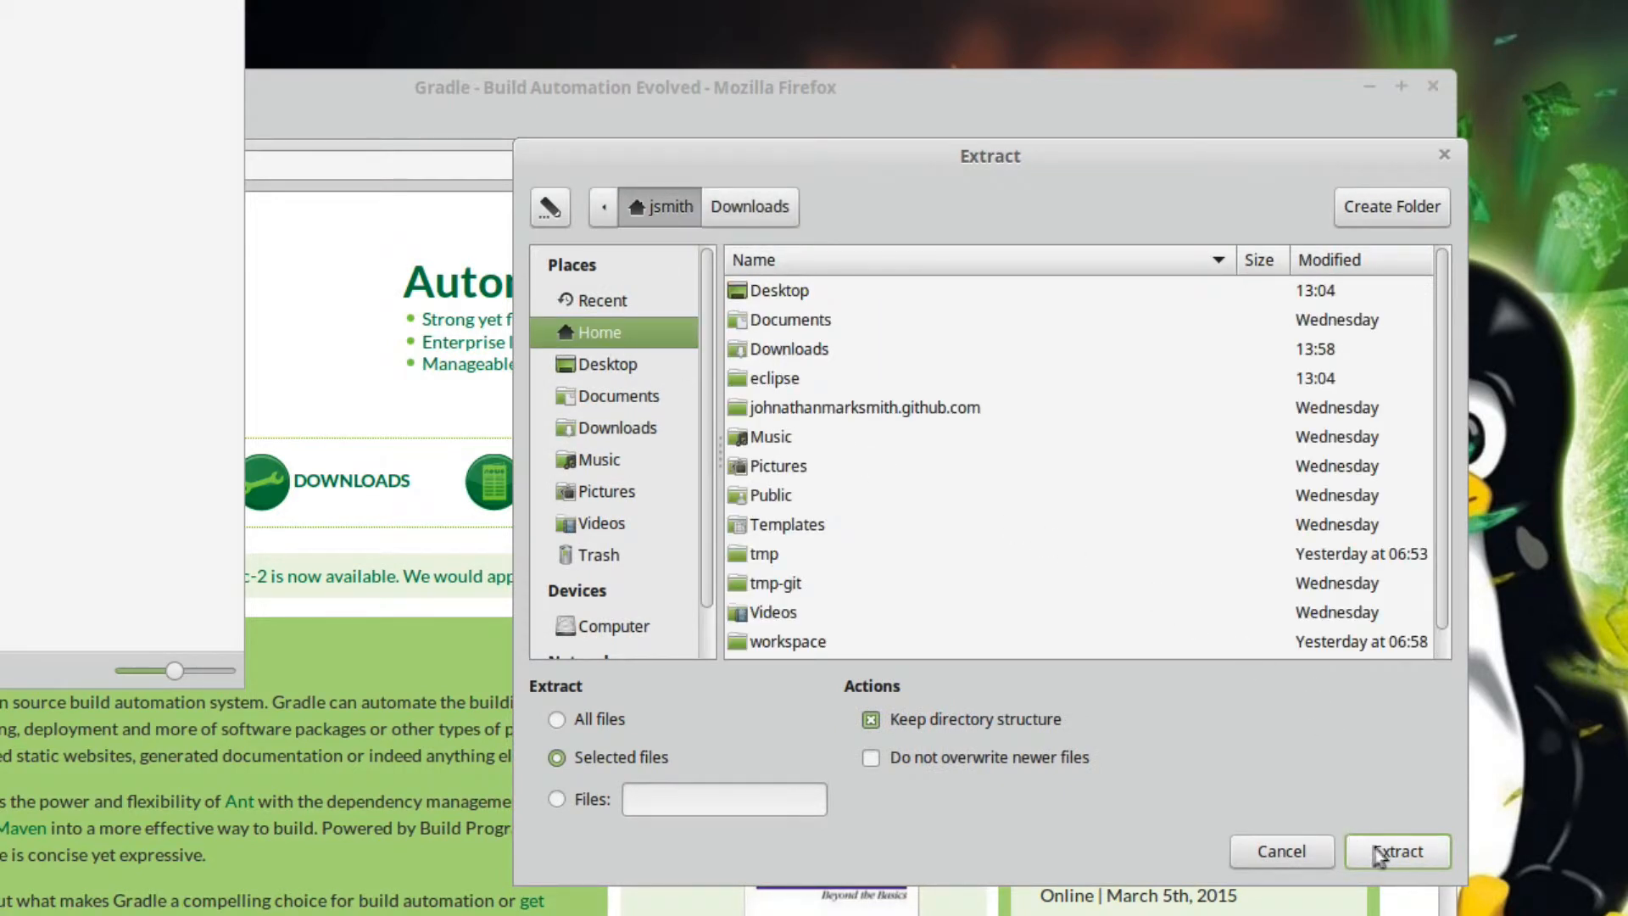
{"action": "left_click", "coordinate": [1396, 850]}
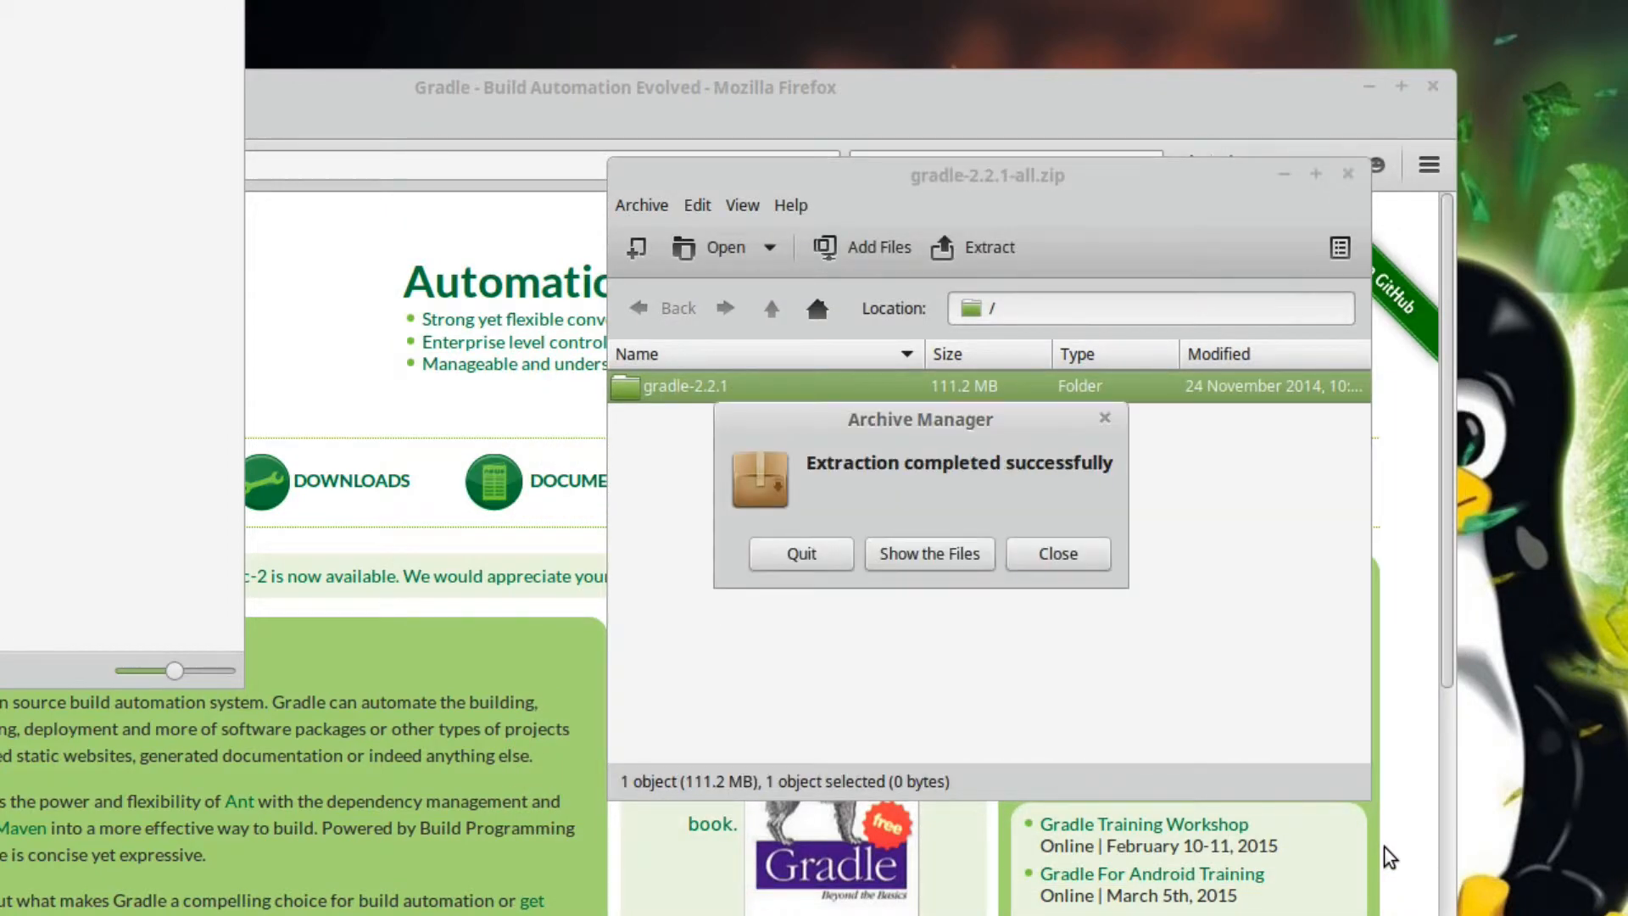
{"action": "left_click", "coordinate": [1055, 553]}
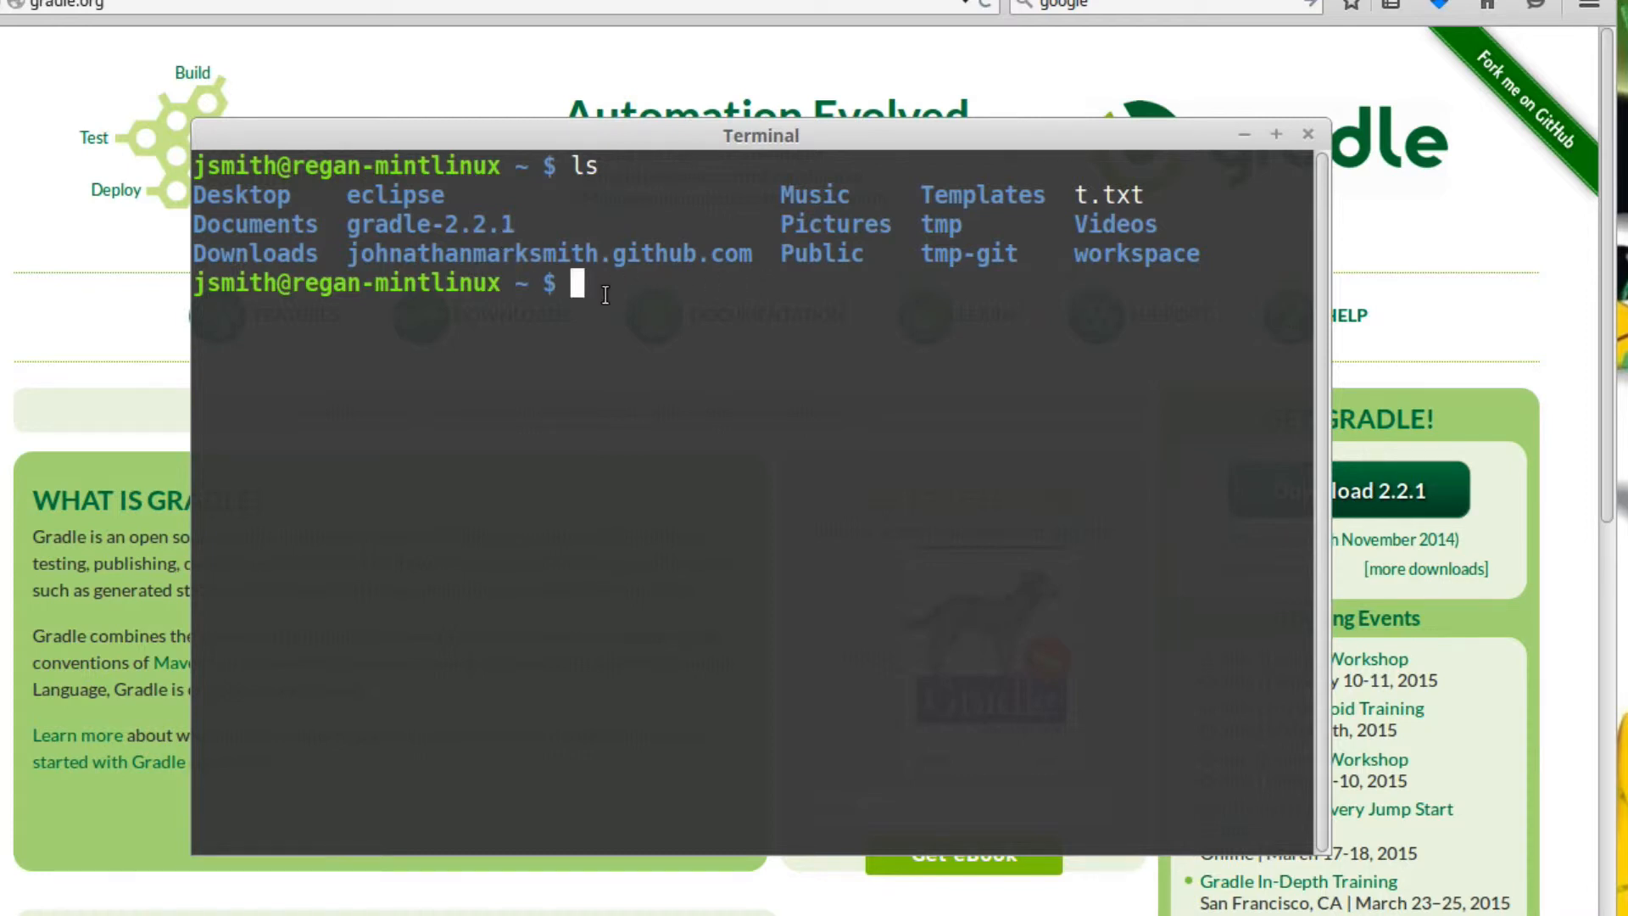
- Edit ~/.bashrc in vi to add Gradle to PATH, then type gradle -version
{"action": "type", "text": "vi .bashrc"}
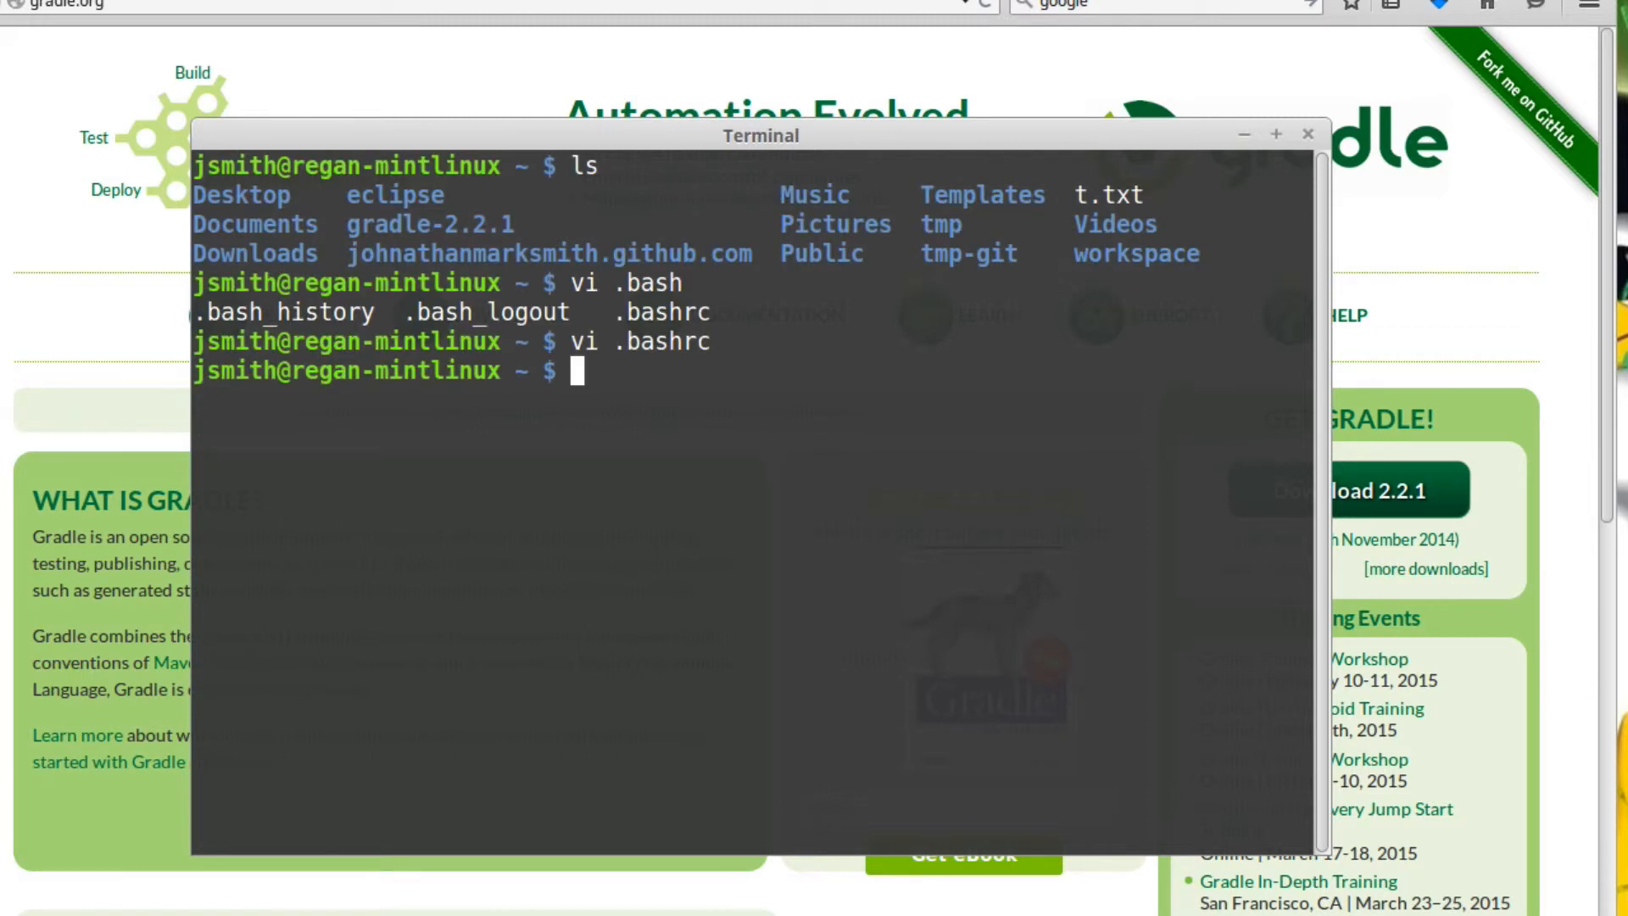
{"action": "type", "text": "gradl"}
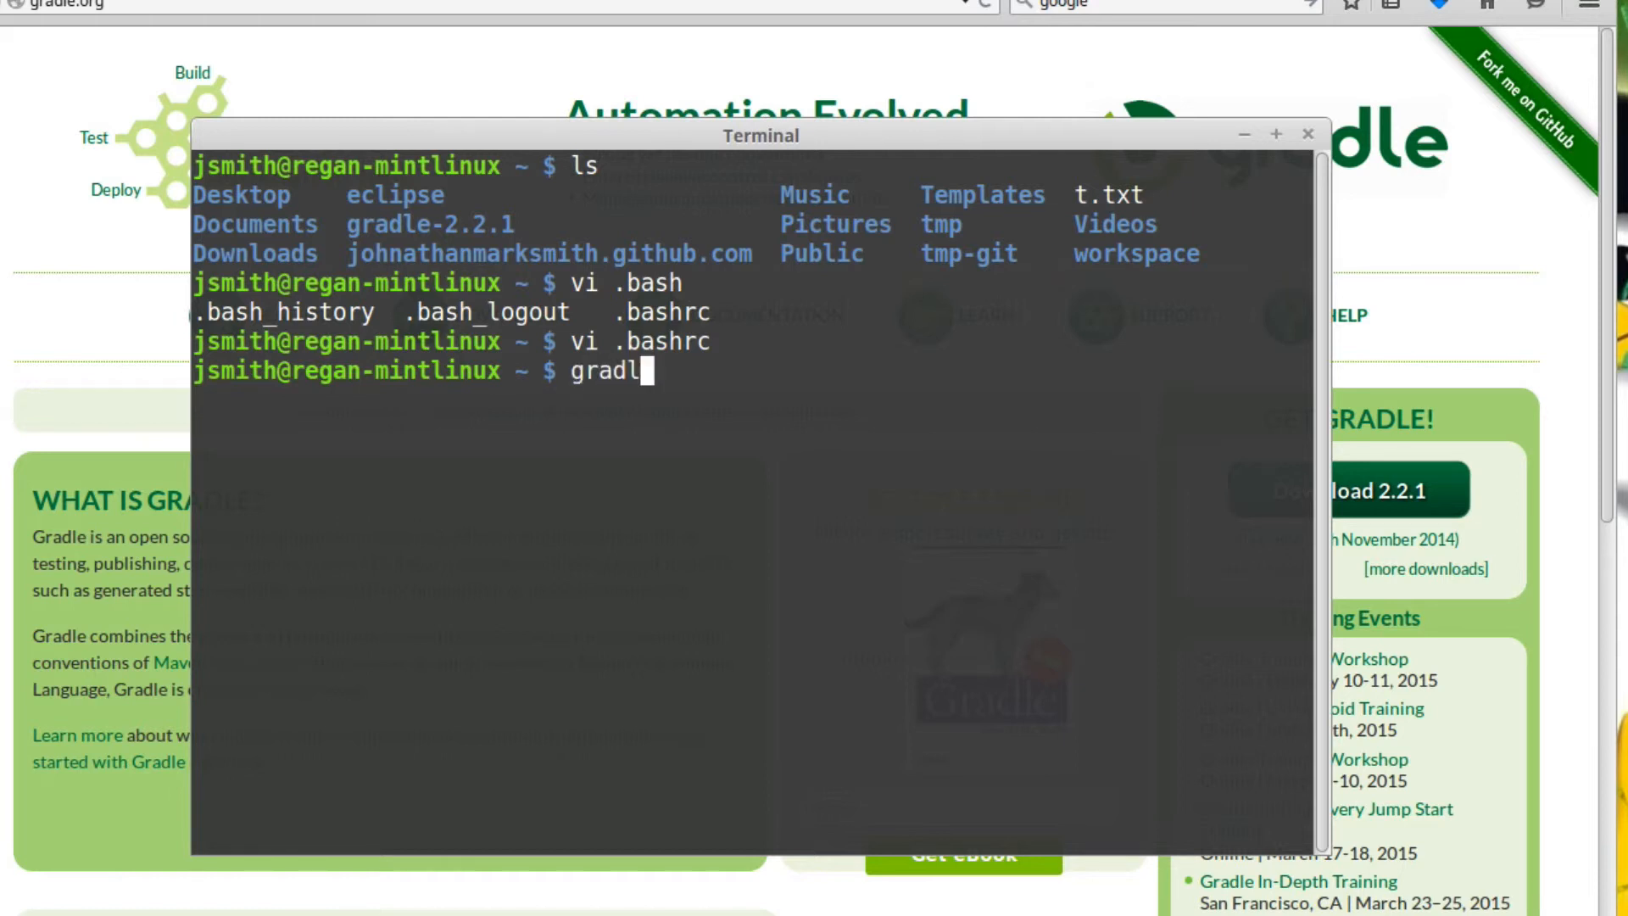
{"action": "type", "text": "e -version"}
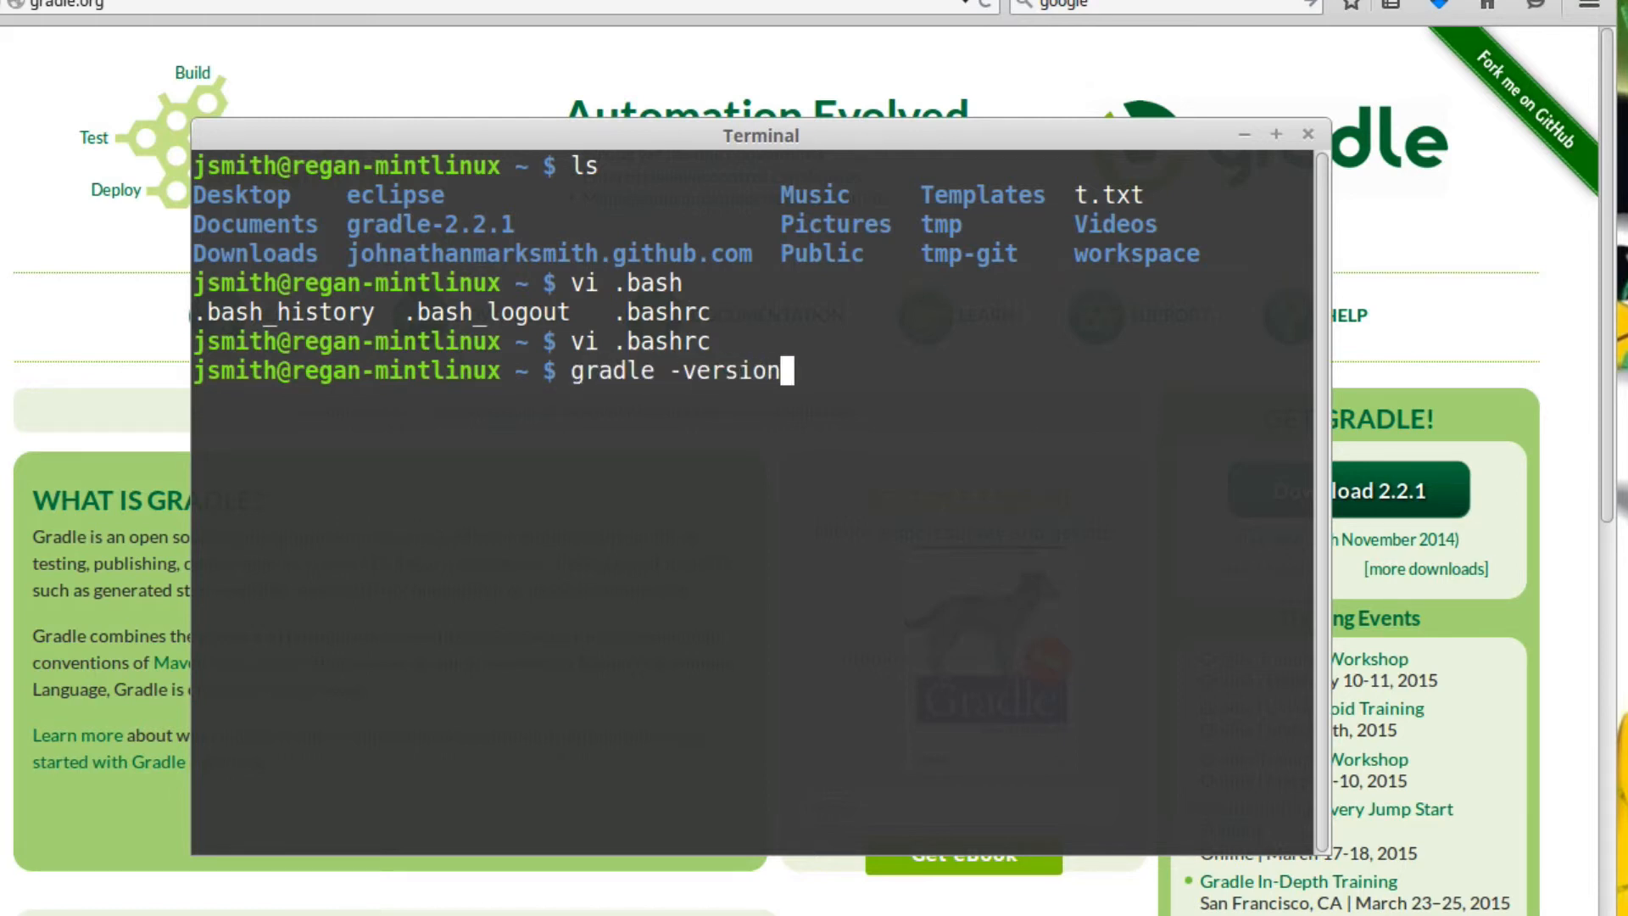